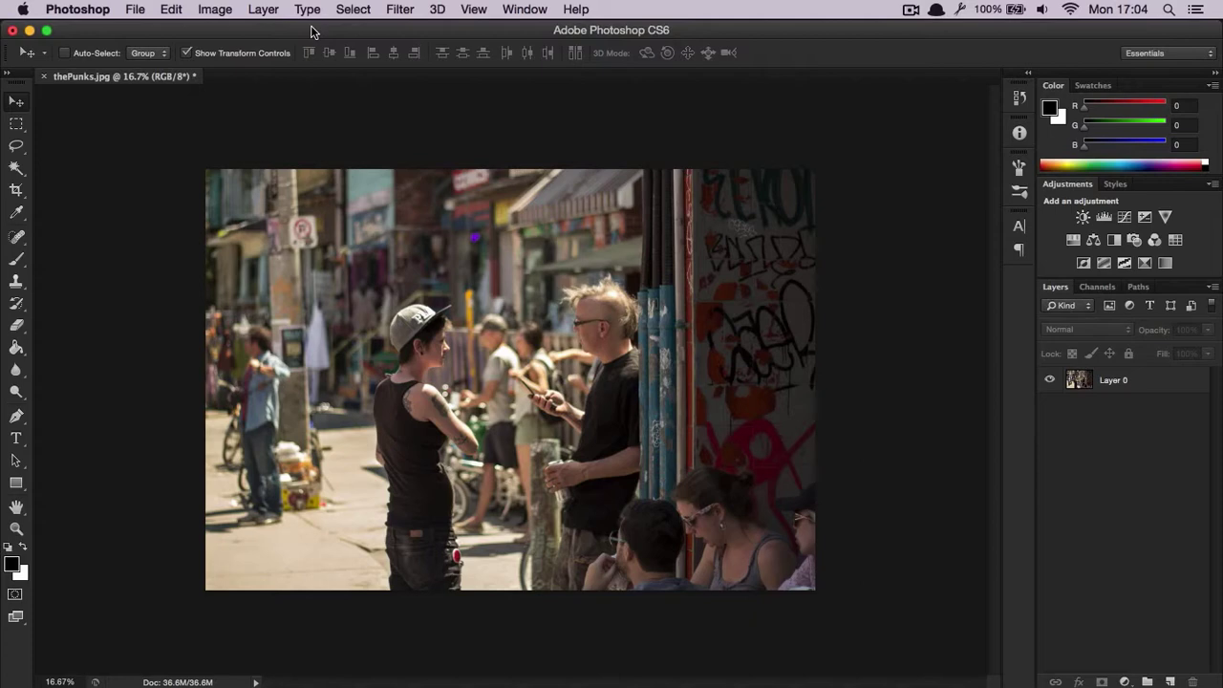
Step: Select Layer 0 in the Layers panel and browse the Image menu adjustment commands
{"action": "left_click", "coordinate": [1113, 379]}
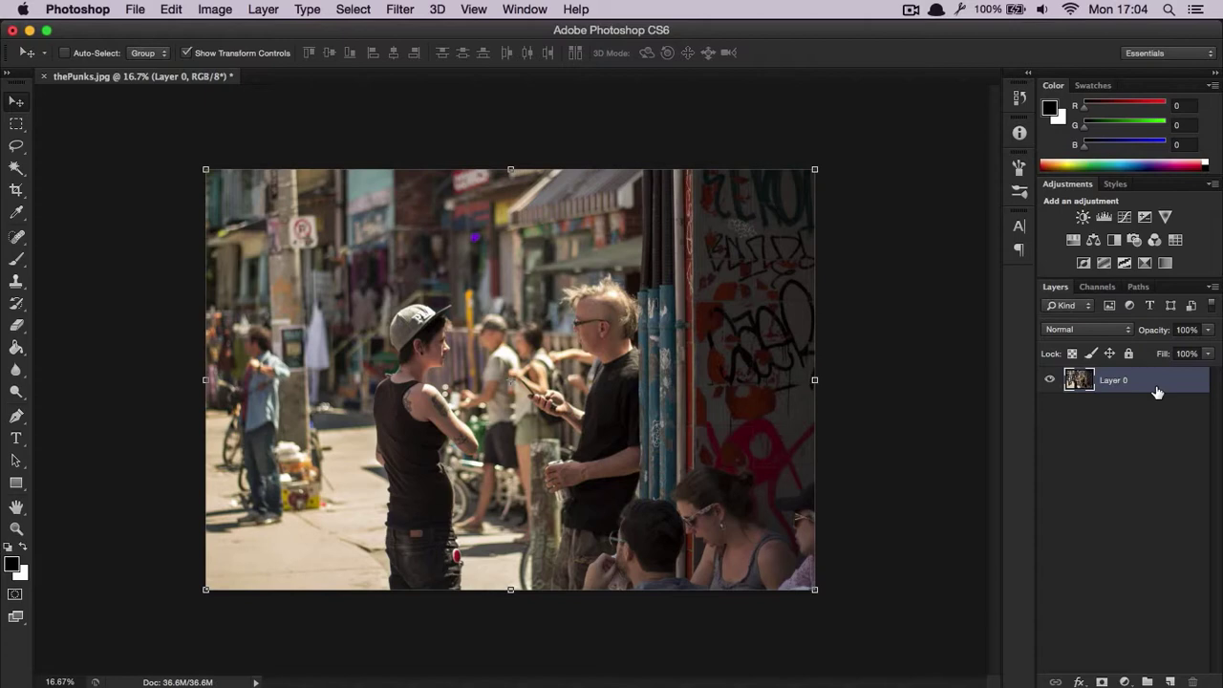
{"action": "left_click", "coordinate": [214, 9]}
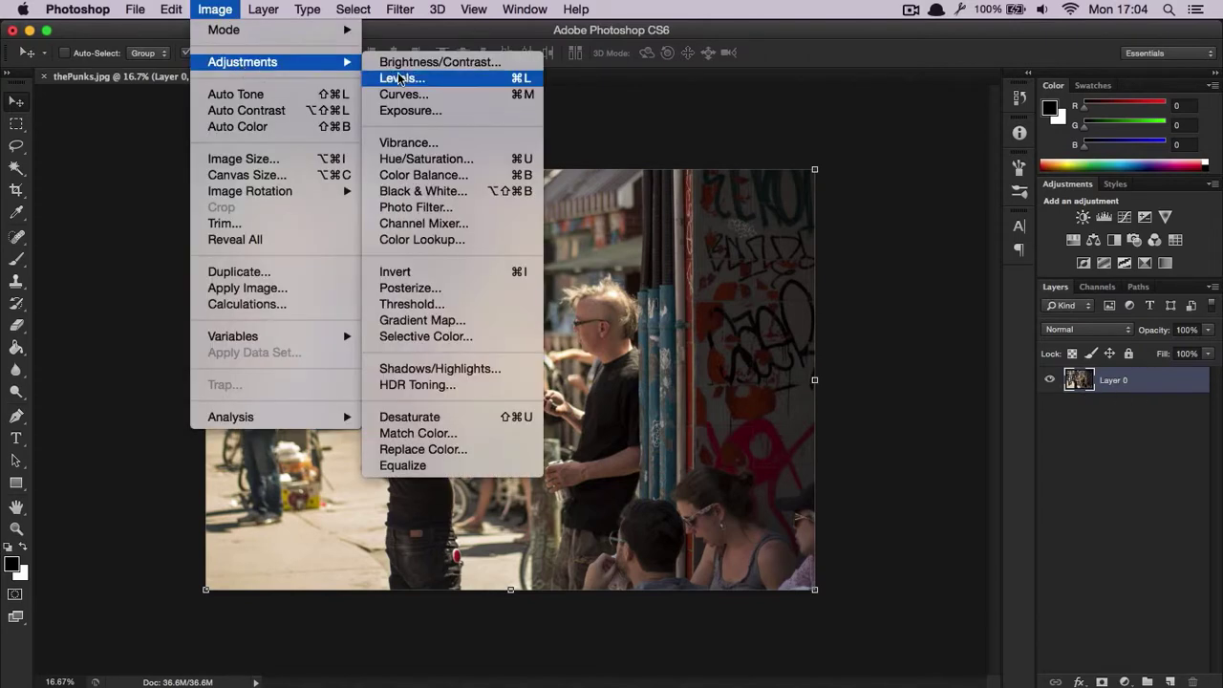
{"action": "mouse_move", "coordinate": [223, 47]}
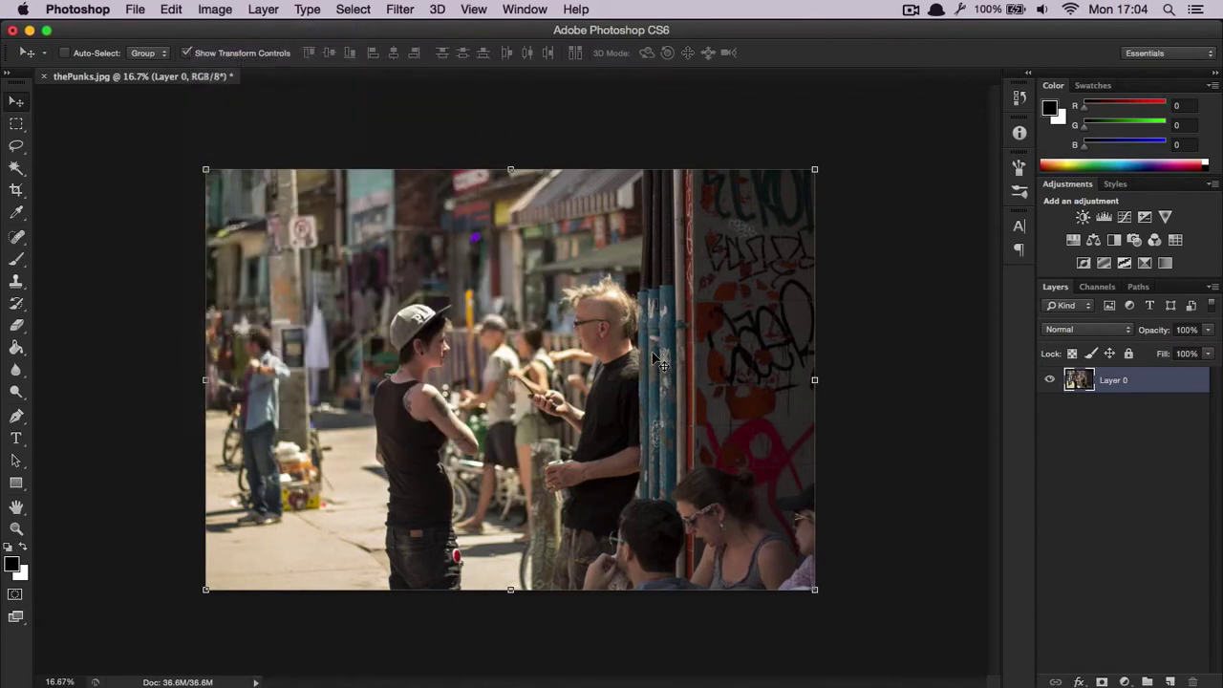
{"action": "mouse_move", "coordinate": [1107, 419]}
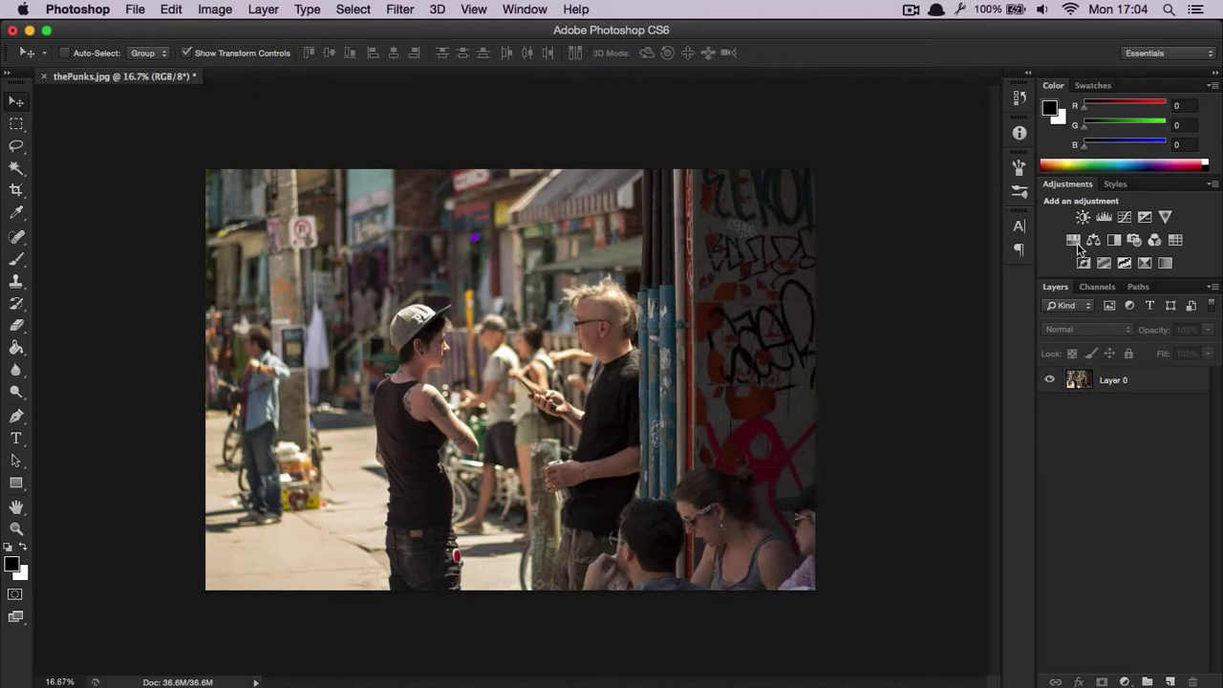
{"action": "mouse_move", "coordinate": [1165, 216]}
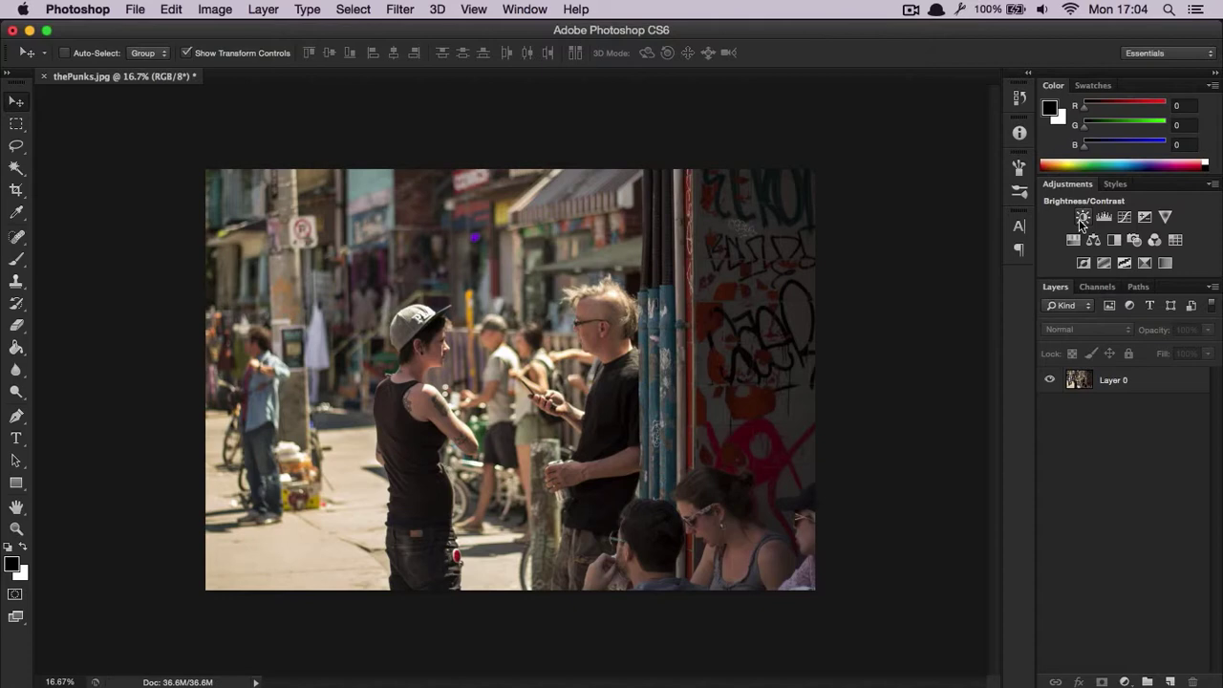
{"action": "mouse_move", "coordinate": [1083, 216]}
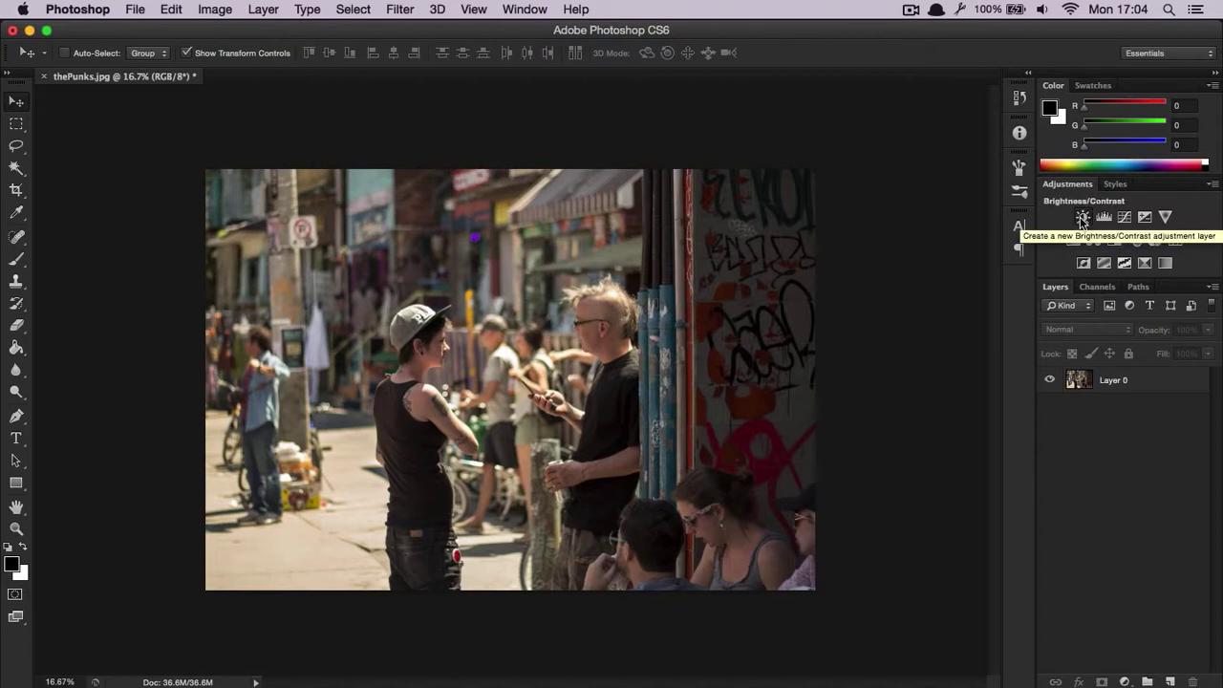
Step: Add a Brightness/Contrast layer and preview brightening and darkening, ending near brightness 1, contrast -50
{"action": "left_click", "coordinate": [1082, 217]}
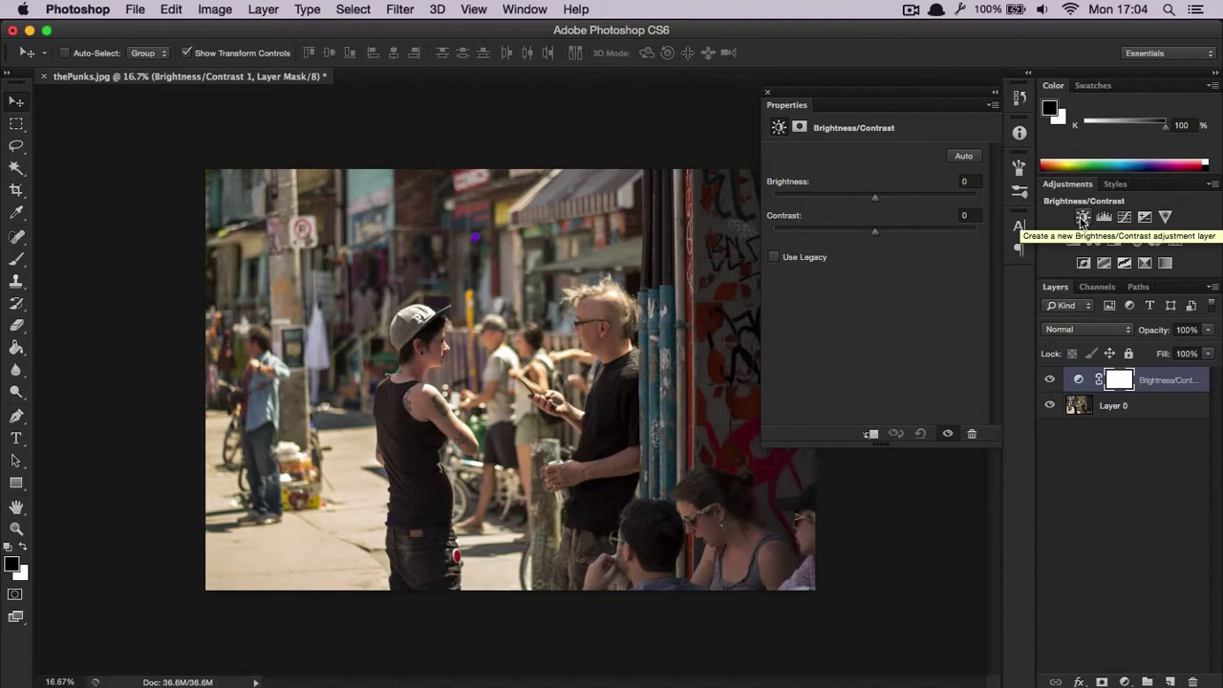
{"action": "mouse_move", "coordinate": [1161, 392]}
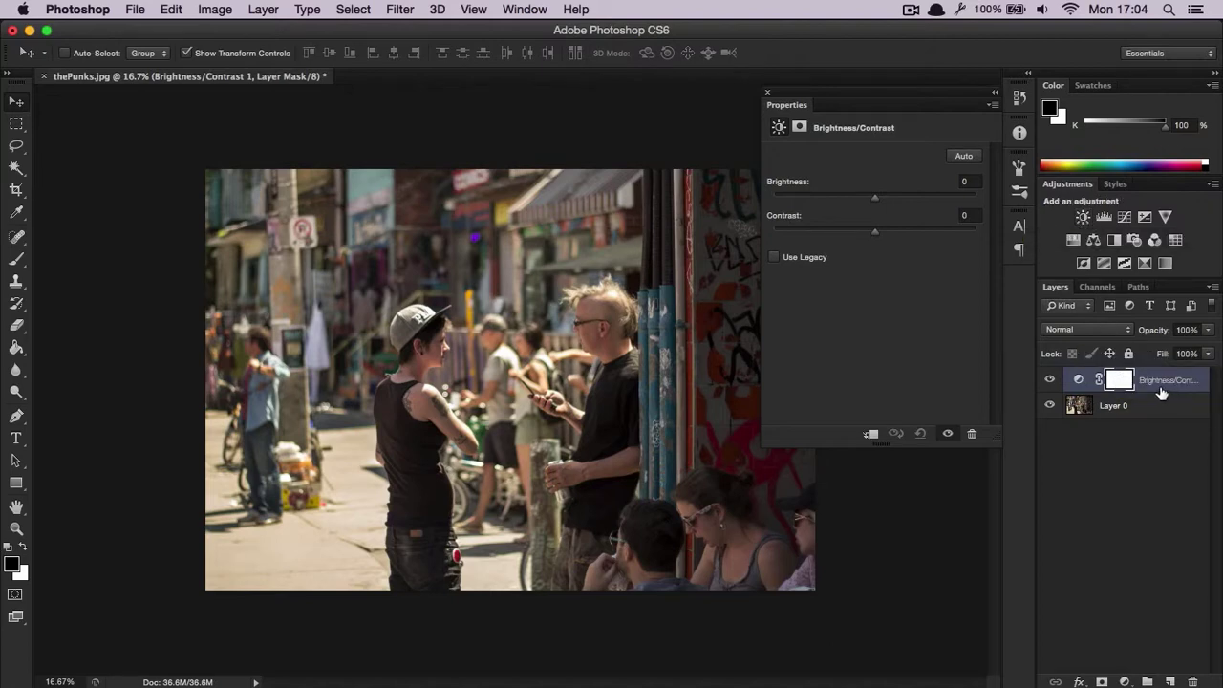
{"action": "mouse_move", "coordinate": [836, 227]}
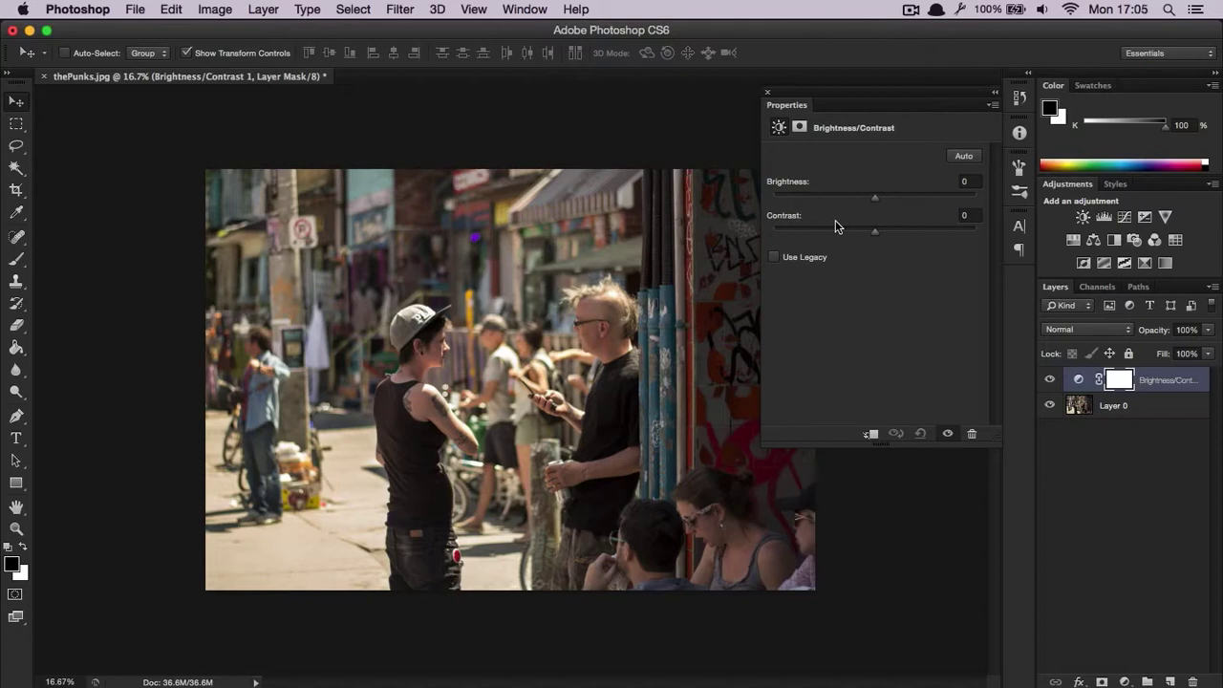
{"action": "mouse_move", "coordinate": [875, 204]}
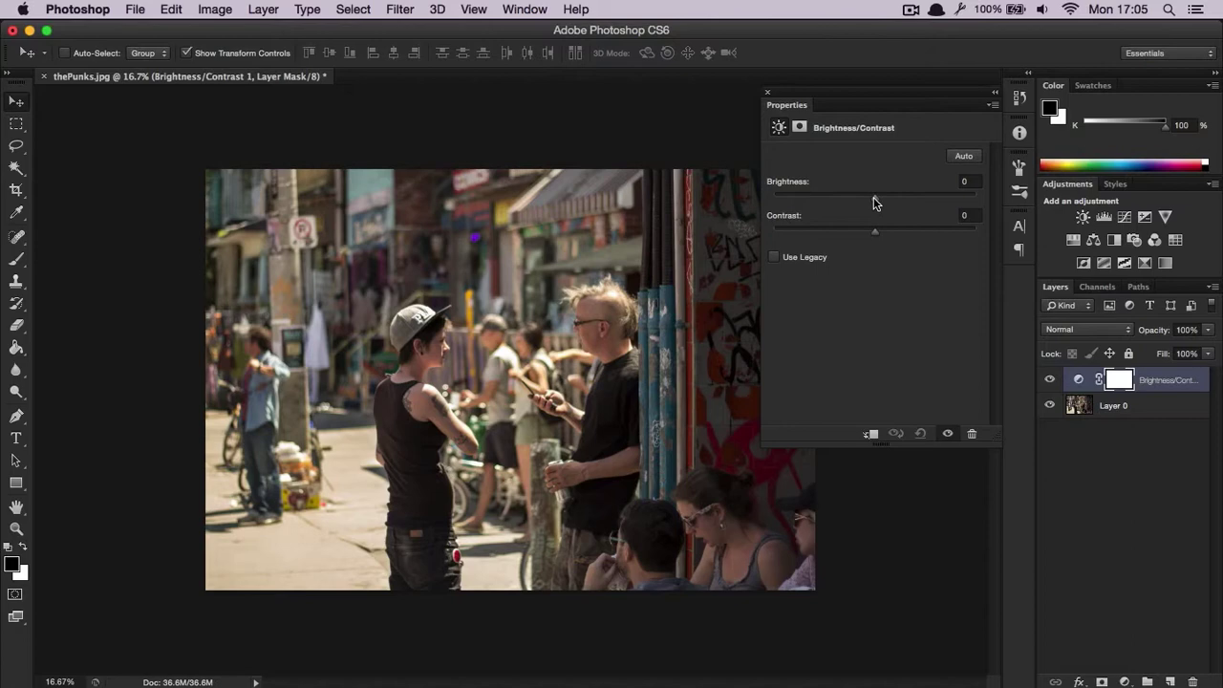
{"action": "left_click_drag", "start_coordinate": [875, 196], "coordinate": [915, 195]}
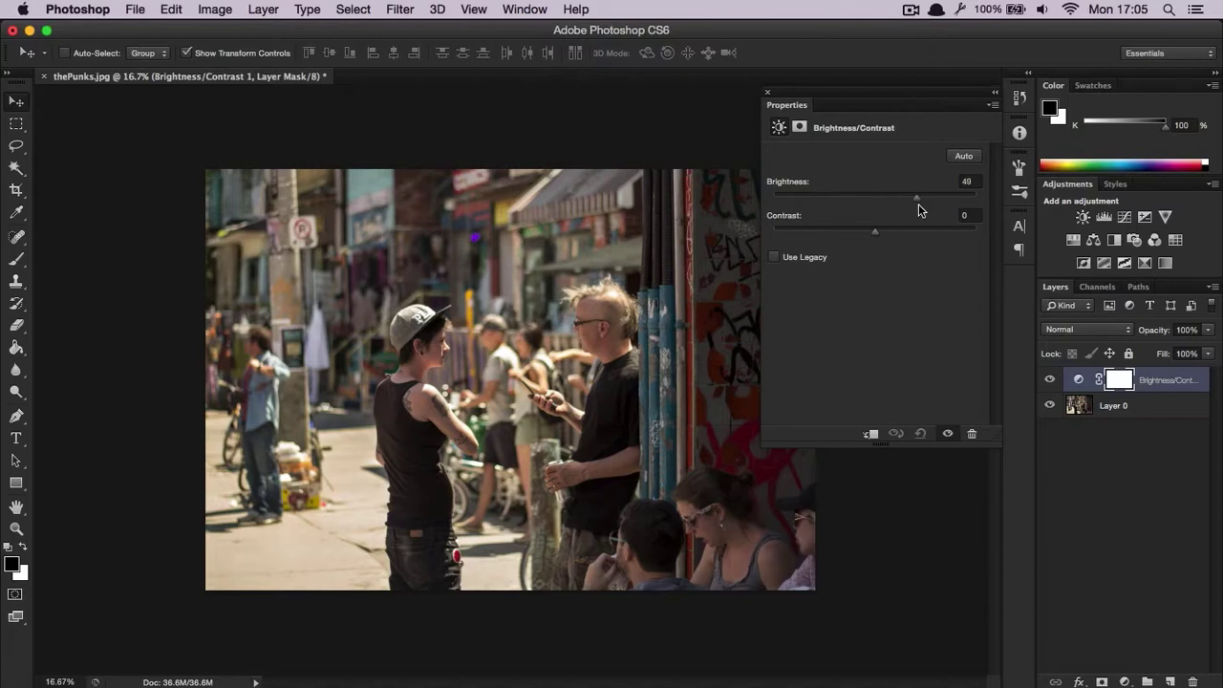
{"action": "left_click_drag", "start_coordinate": [917, 196], "coordinate": [812, 195]}
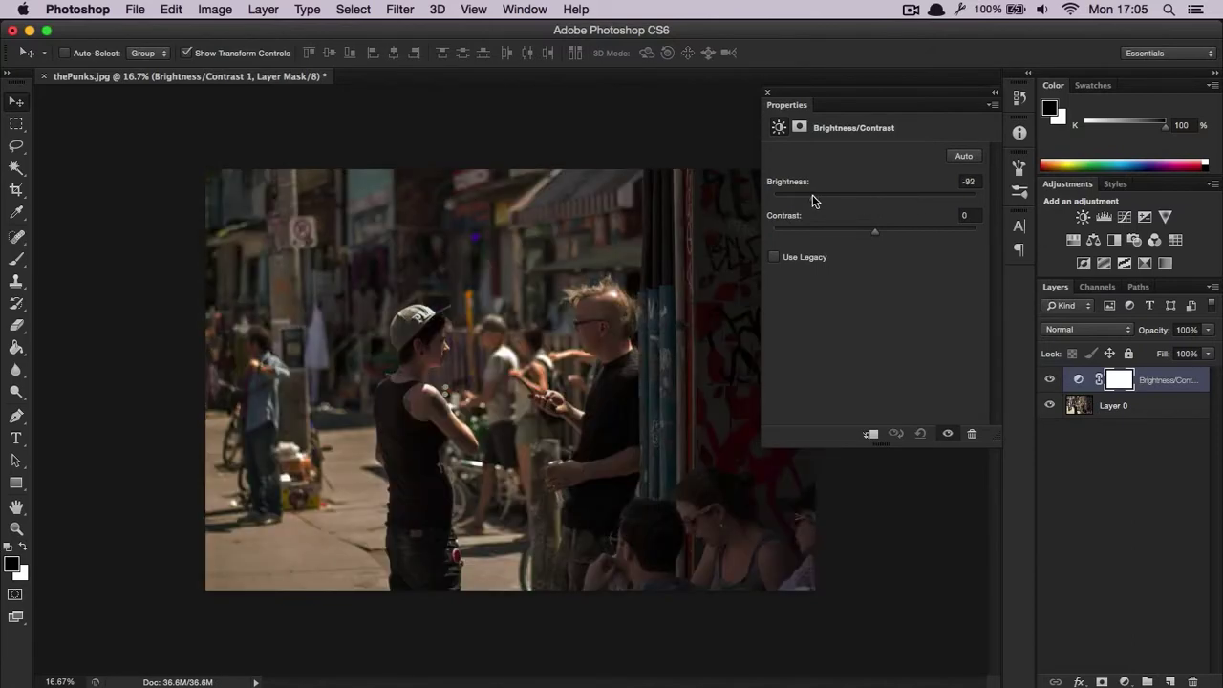
{"action": "left_click_drag", "start_coordinate": [783, 196], "coordinate": [876, 197]}
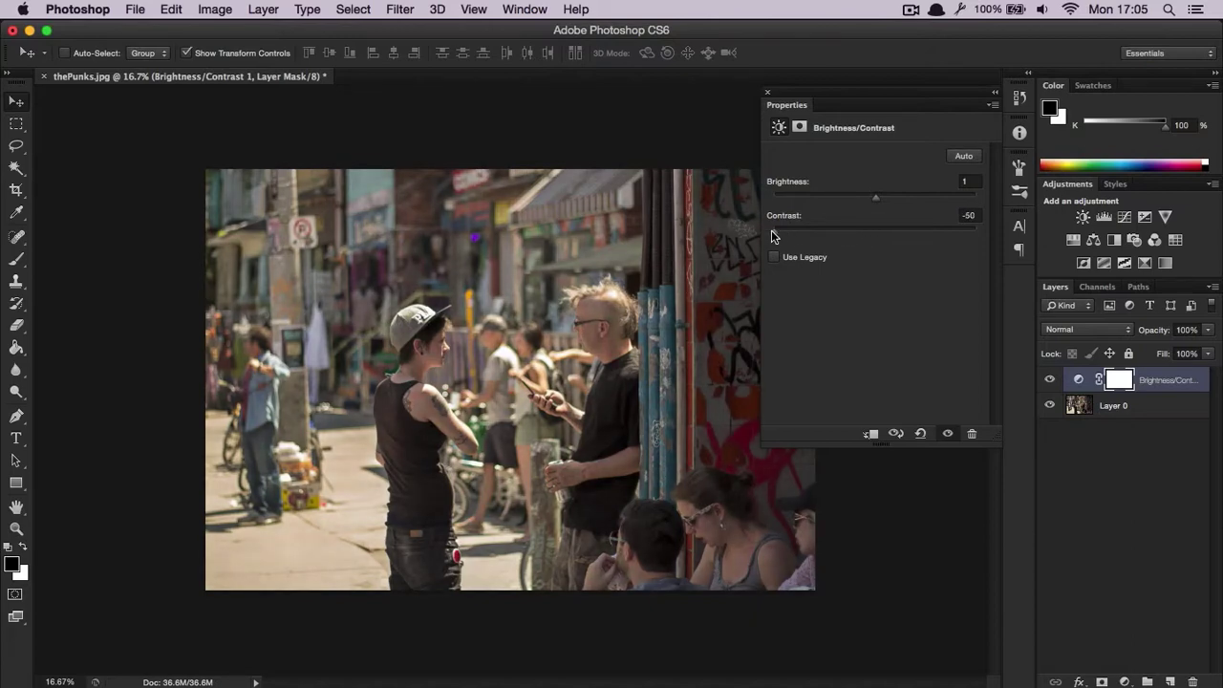
Step: Preview strong darkening and maximum contrast, then settle at brightness -18 and contrast 20
{"action": "left_click_drag", "start_coordinate": [774, 227], "coordinate": [874, 228]}
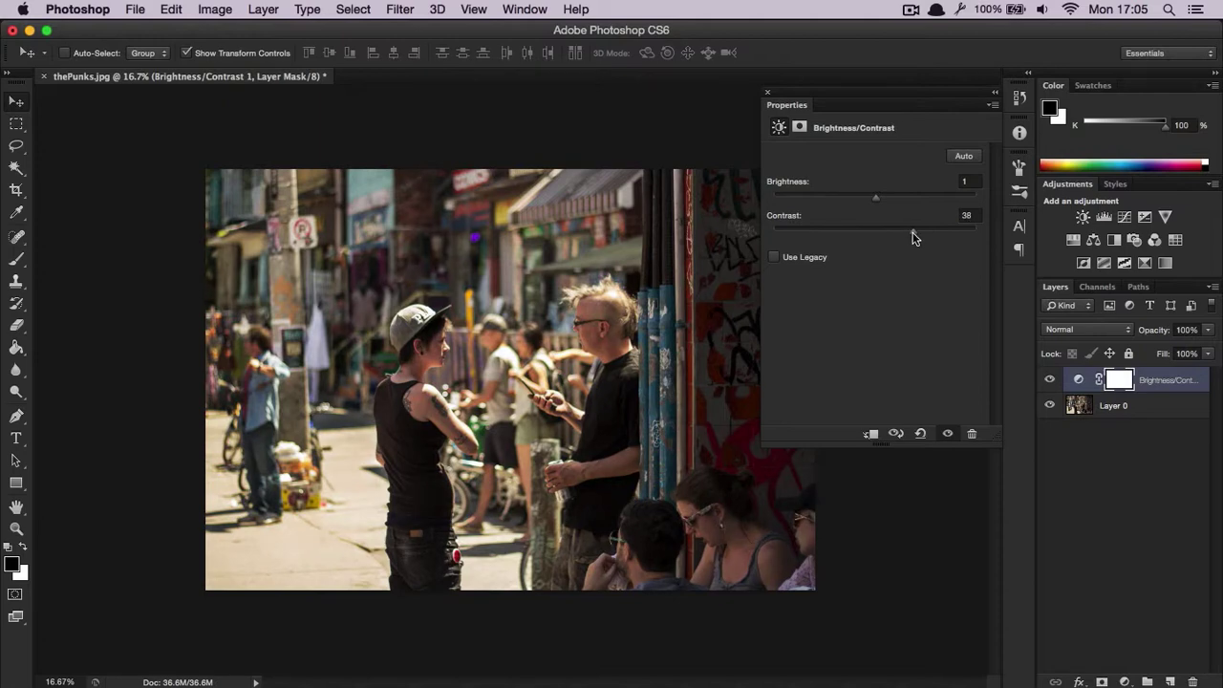
{"action": "left_click_drag", "start_coordinate": [875, 197], "coordinate": [818, 197]}
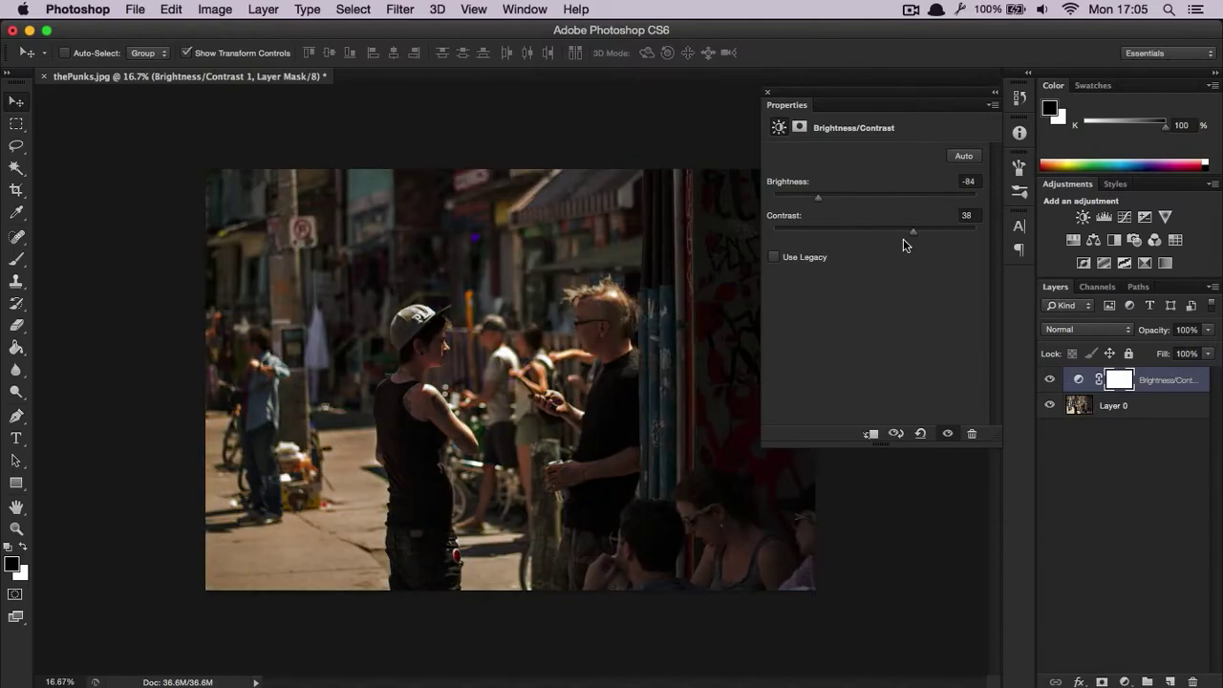
{"action": "left_click_drag", "start_coordinate": [912, 232], "coordinate": [972, 232]}
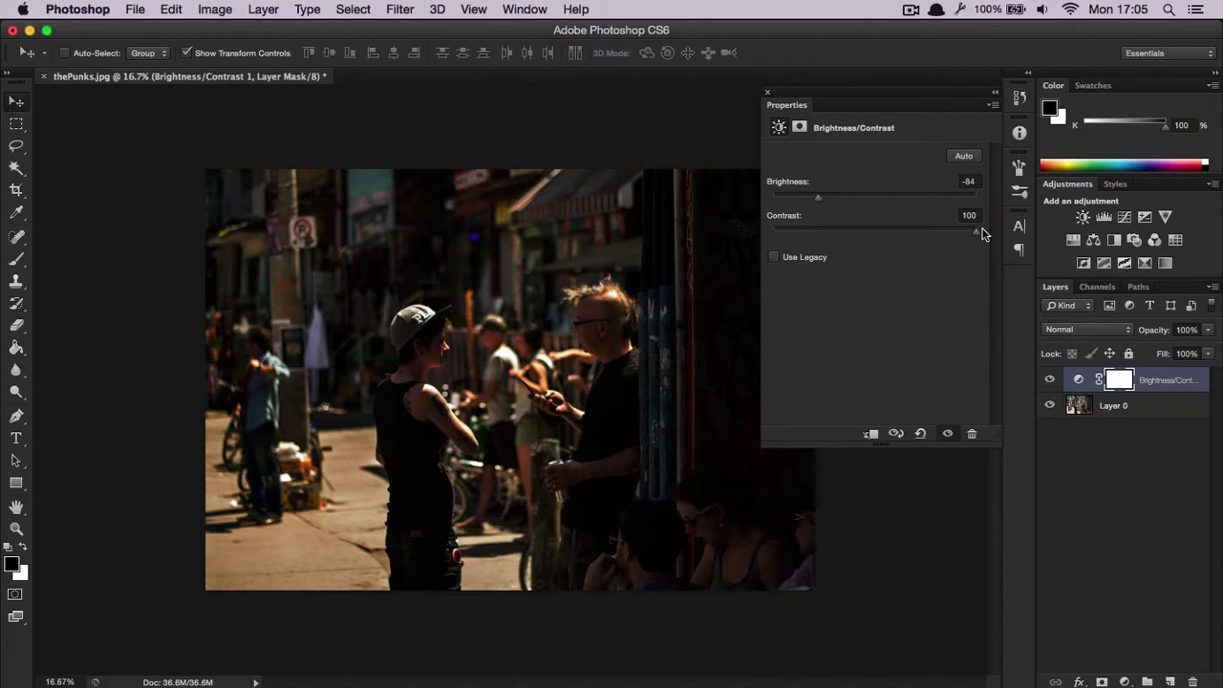
{"action": "left_click_drag", "start_coordinate": [975, 233], "coordinate": [895, 232]}
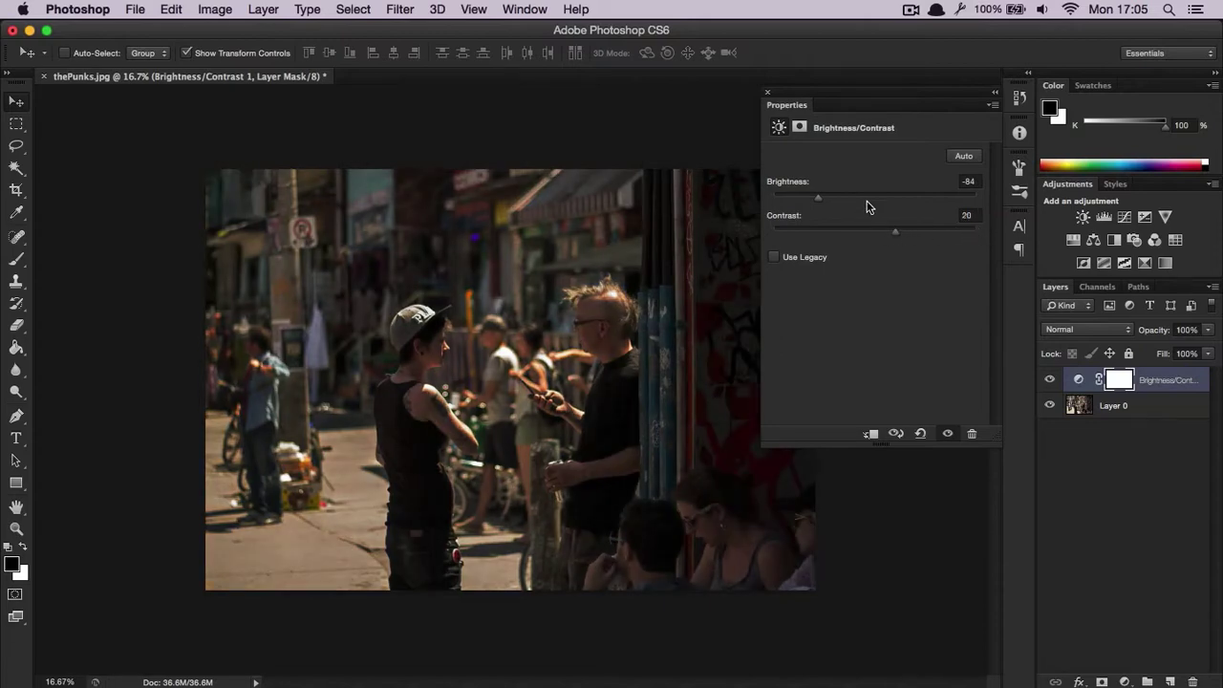
{"action": "left_click_drag", "start_coordinate": [818, 197], "coordinate": [862, 197]}
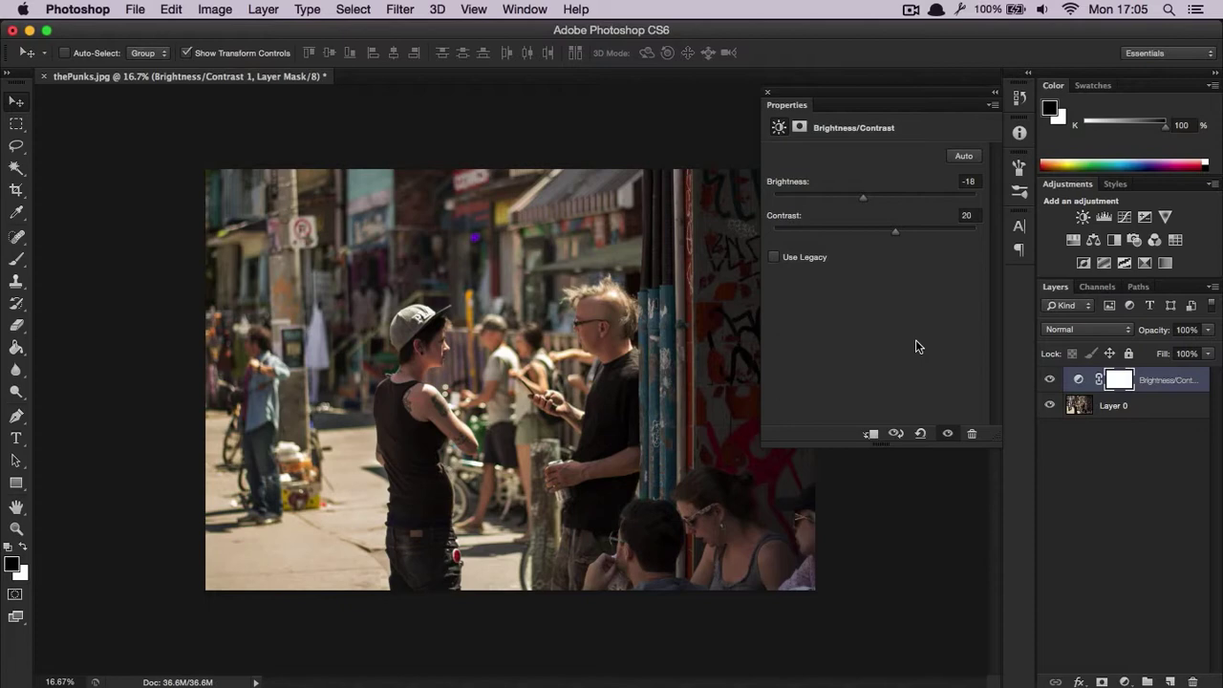
{"action": "mouse_move", "coordinate": [972, 437]}
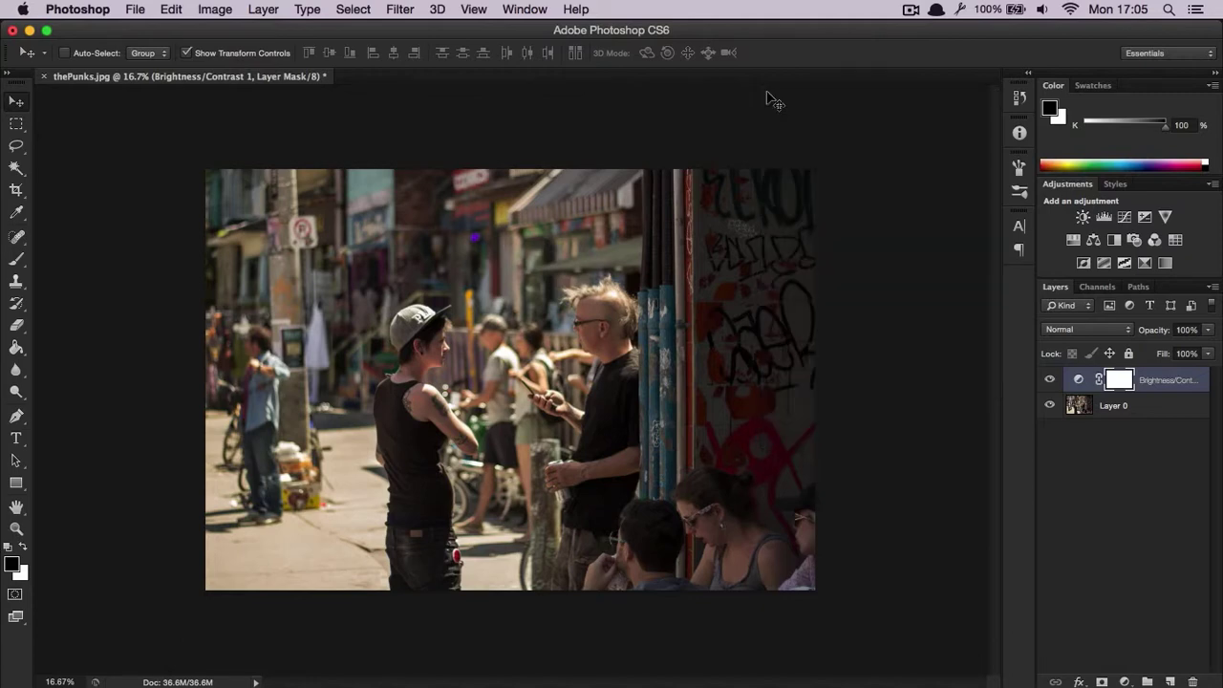
{"action": "mouse_move", "coordinate": [1060, 400]}
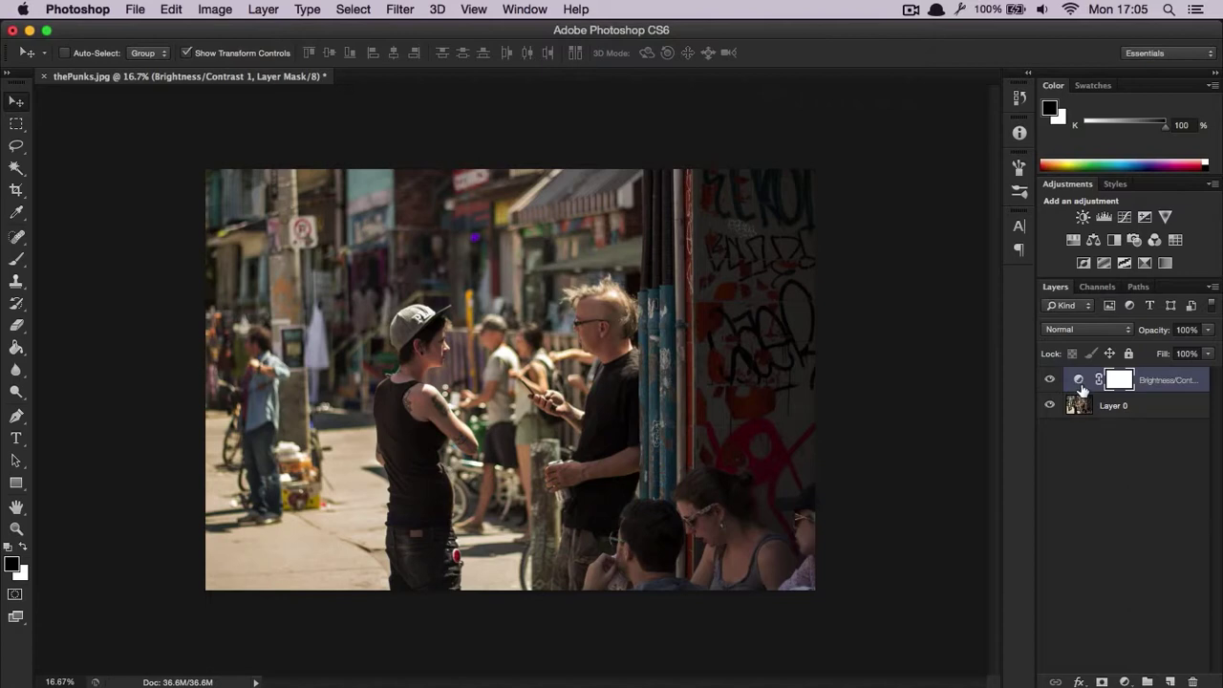
Step: Reopen the Brightness/Contrast layer's properties and drop contrast from 20 to 15
{"action": "double_click", "coordinate": [1078, 379]}
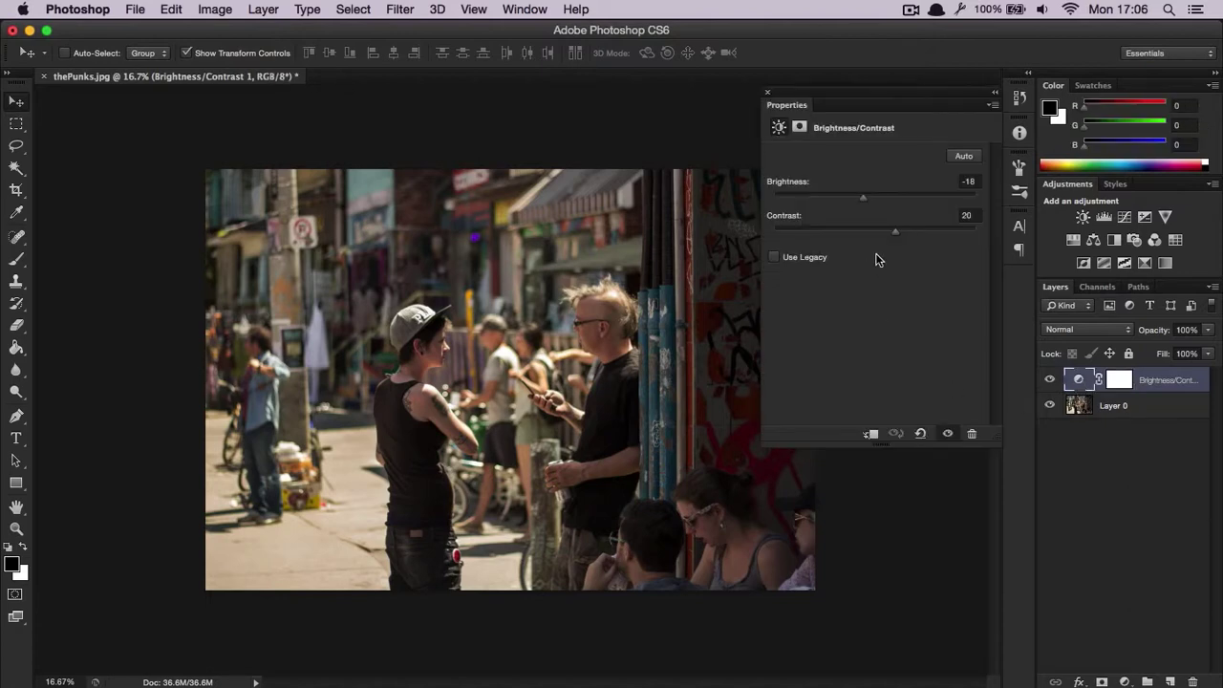
{"action": "left_click_drag", "start_coordinate": [896, 230], "coordinate": [872, 230]}
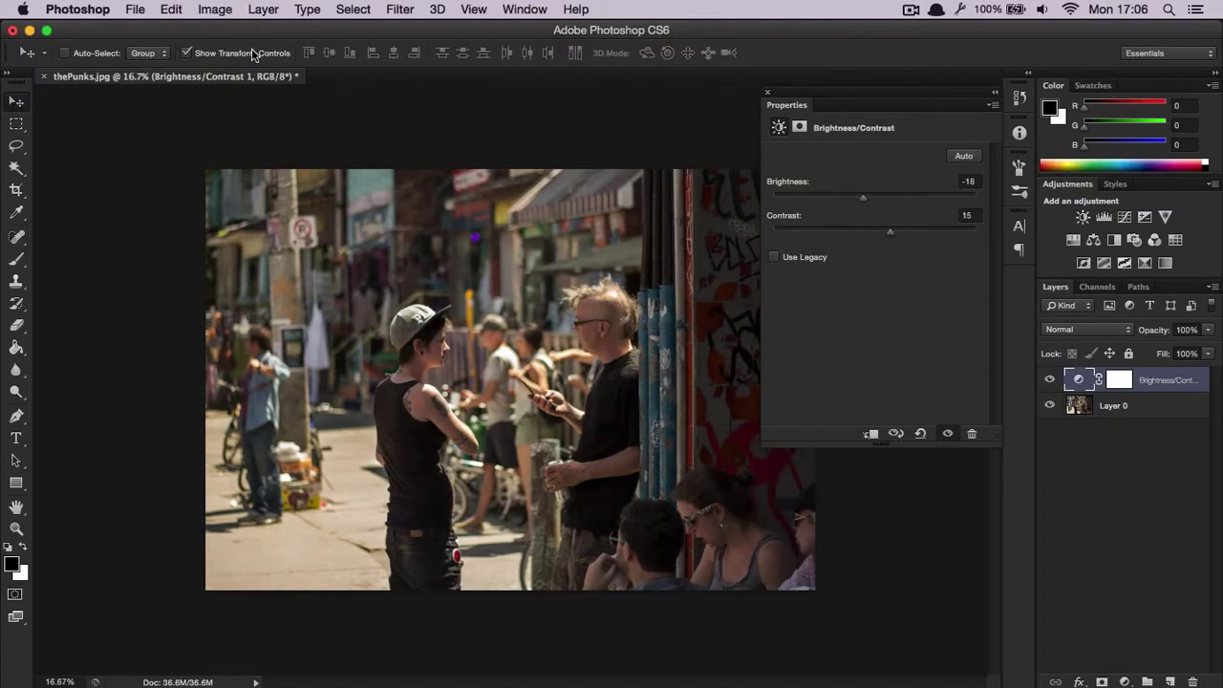
{"action": "mouse_move", "coordinate": [1003, 466]}
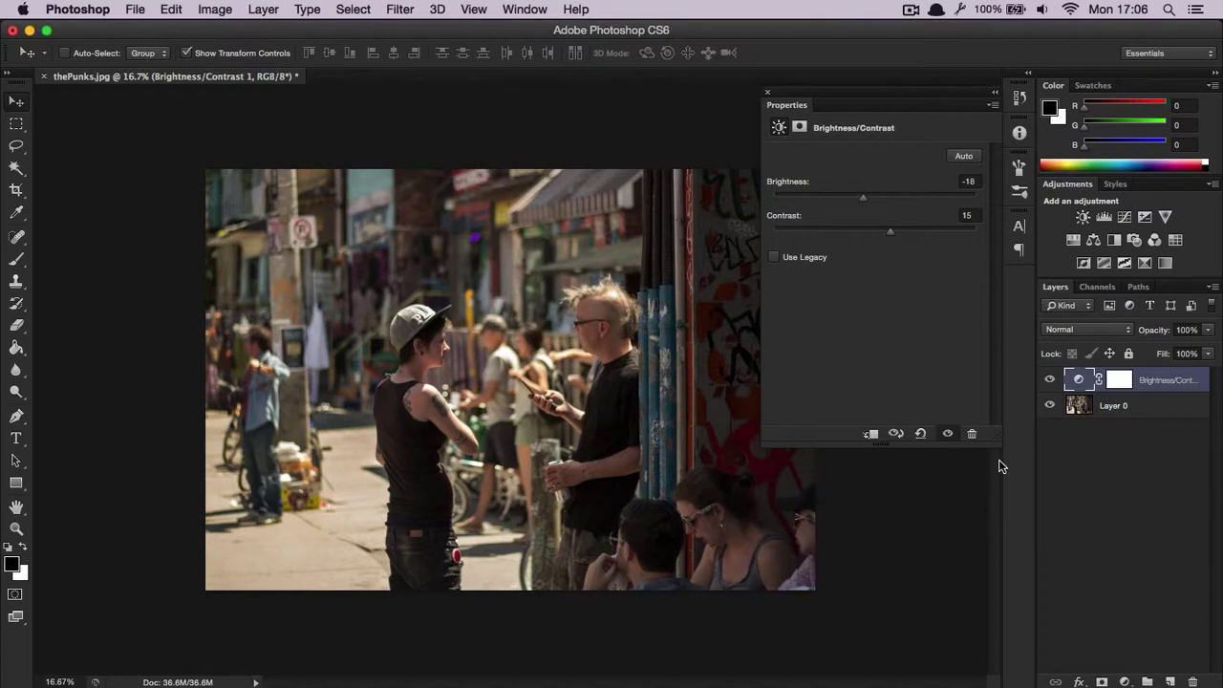
{"action": "mouse_move", "coordinate": [913, 297]}
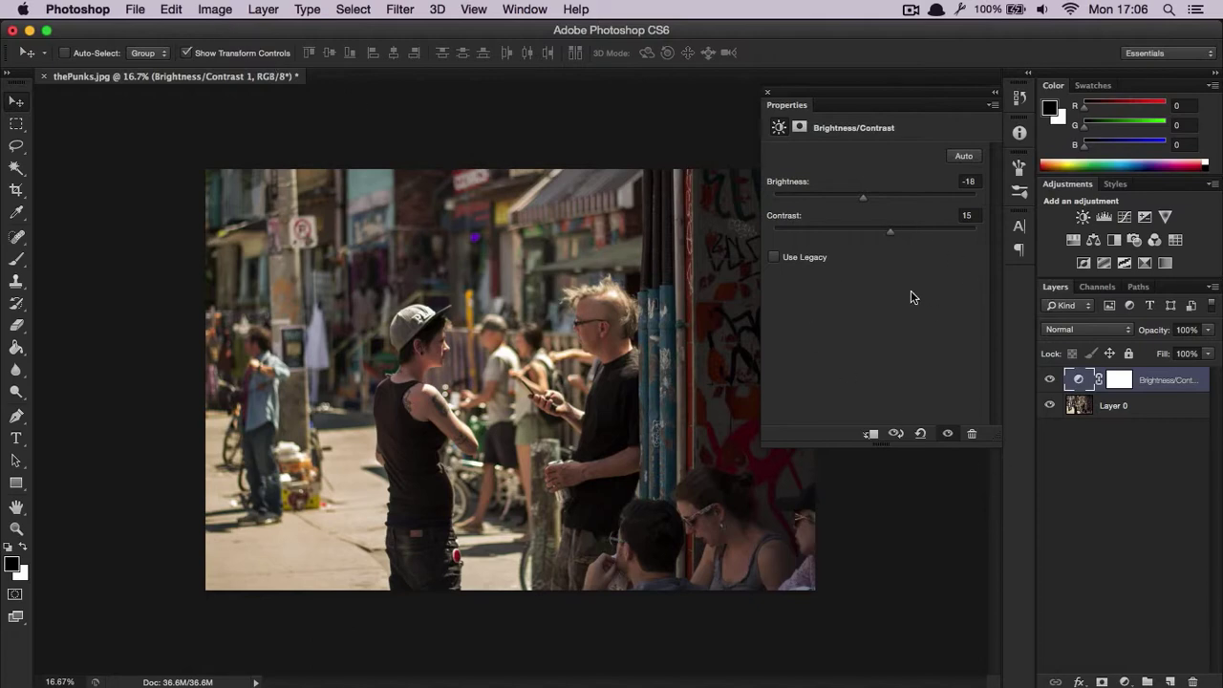
{"action": "mouse_move", "coordinate": [972, 436]}
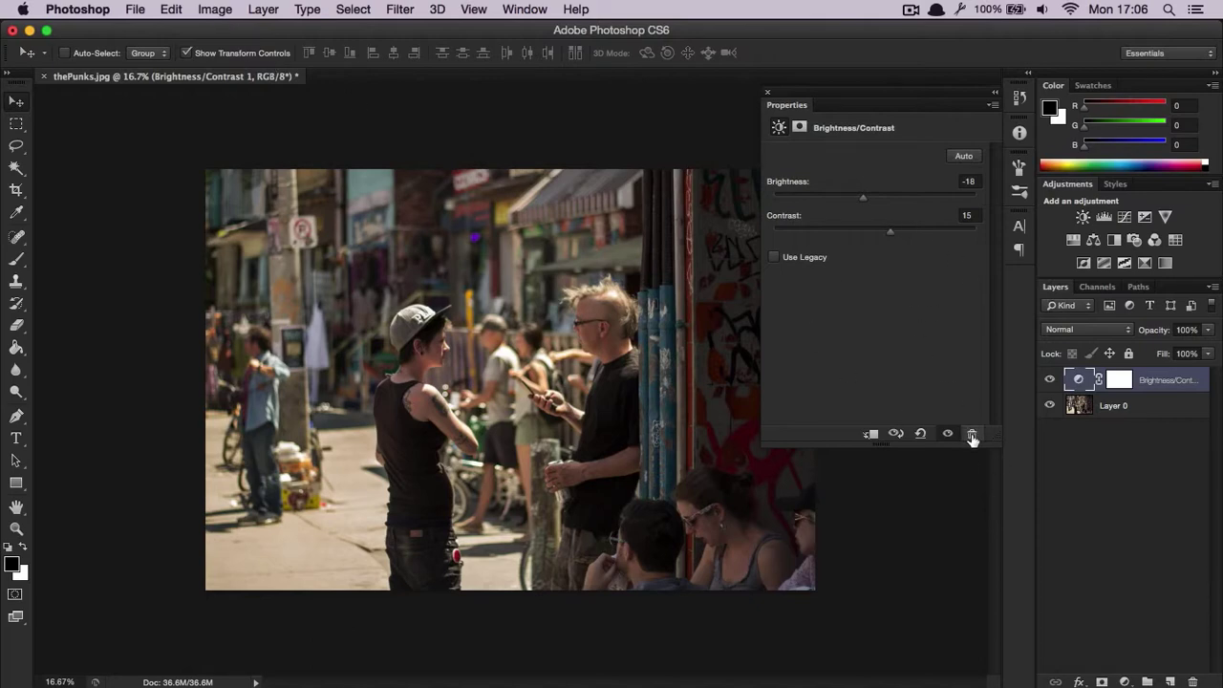